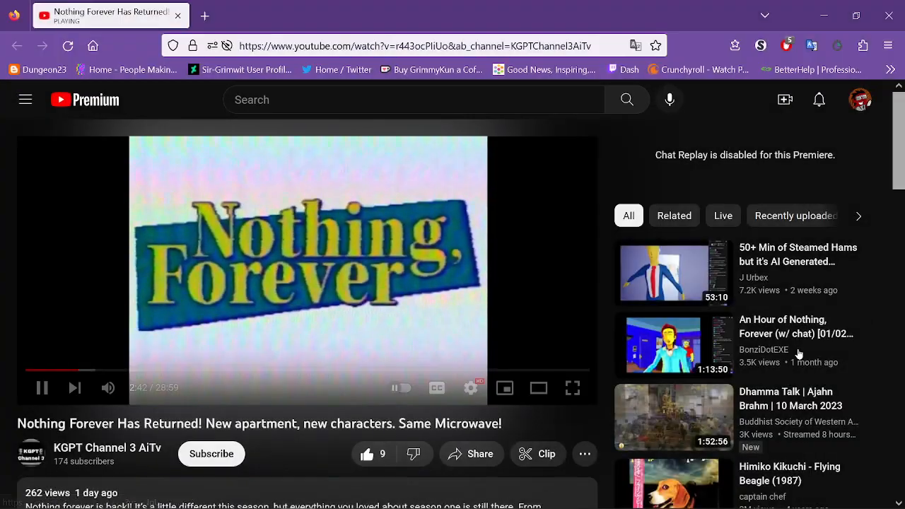
pyautogui.moveTo(75, 387)
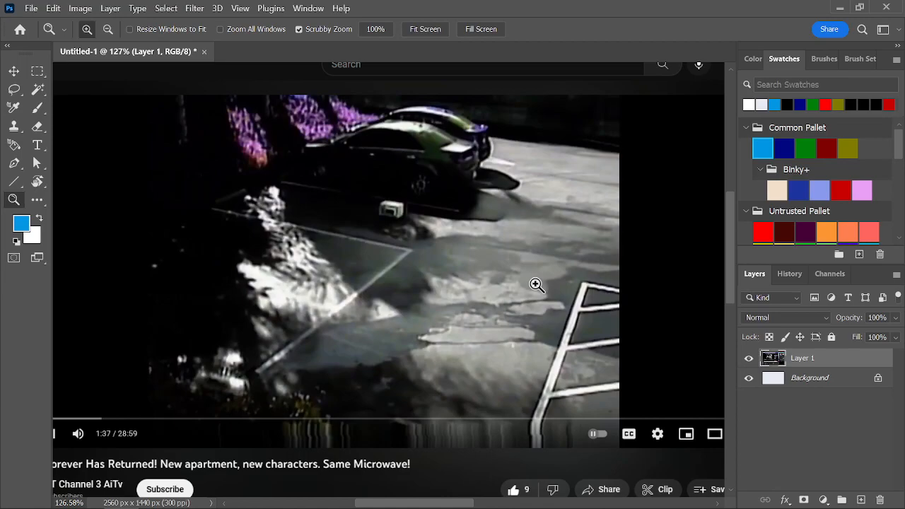
pyautogui.moveTo(543, 294)
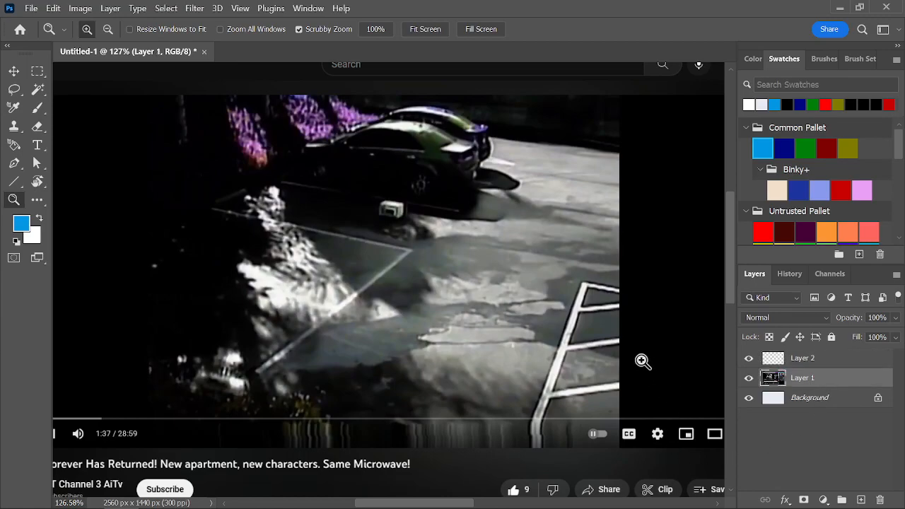
pyautogui.moveTo(575, 391)
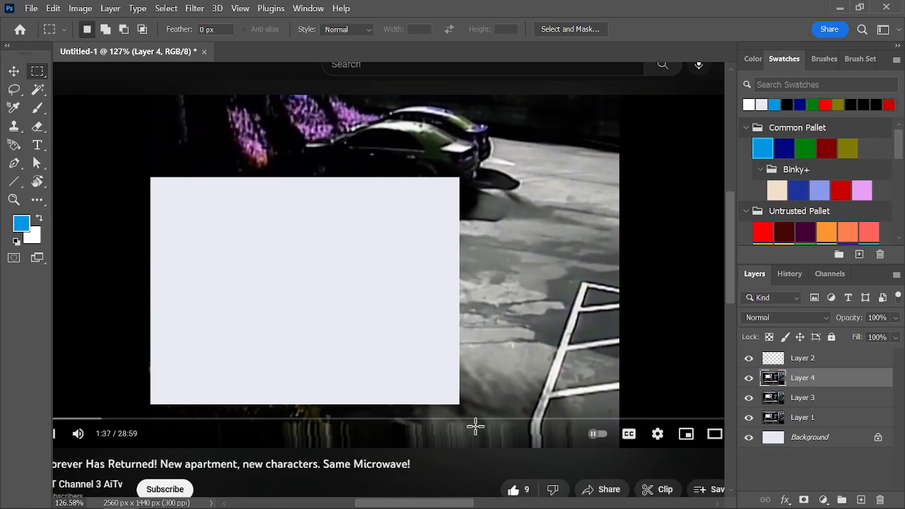
pyautogui.moveTo(604, 382)
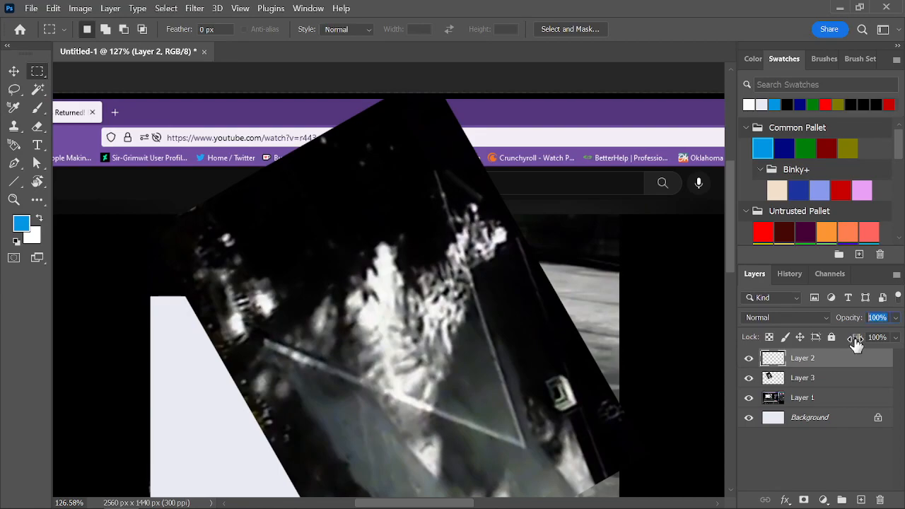
# - Lower Layer 2's opacity to 40%
pyautogui.click(881, 318)
pyautogui.write('40')
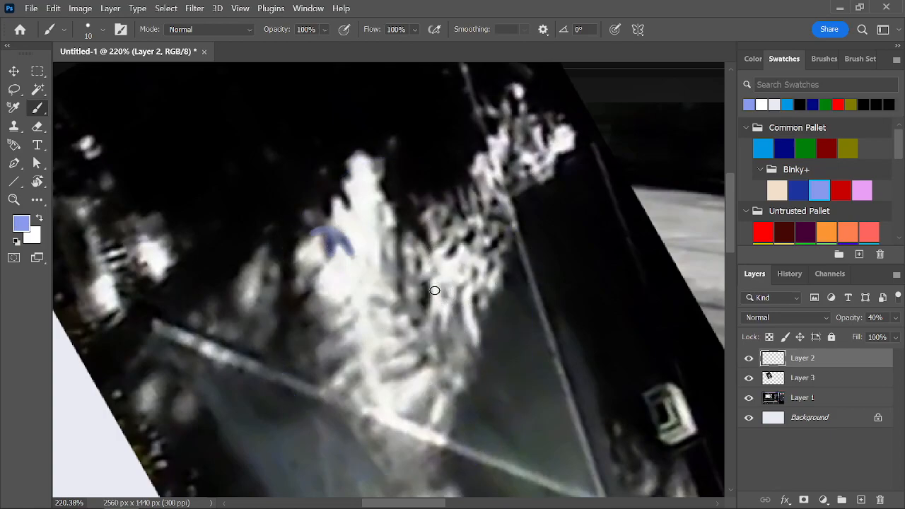
# - Hide Layer 1 and trace the face's side, mouth, left cheek and top in blue
pyautogui.click(803, 377)
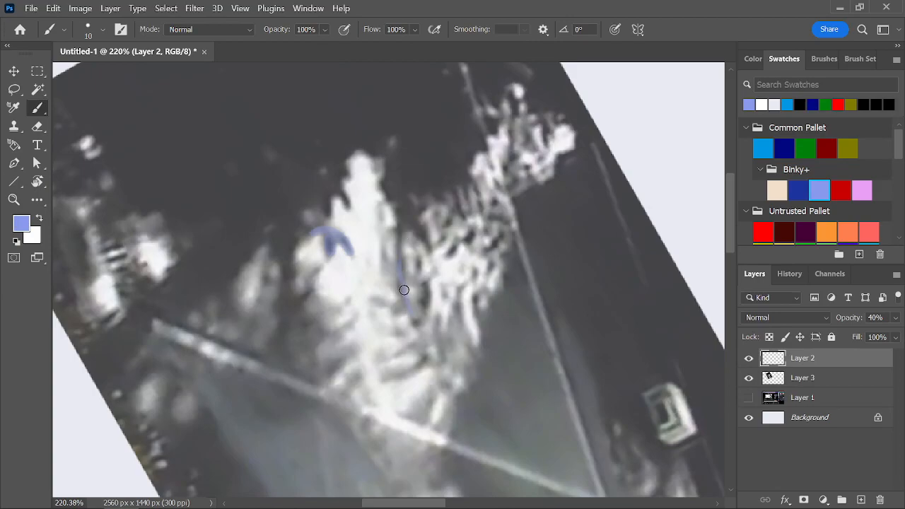
pyautogui.moveTo(404, 290); pyautogui.dragTo(406, 351)
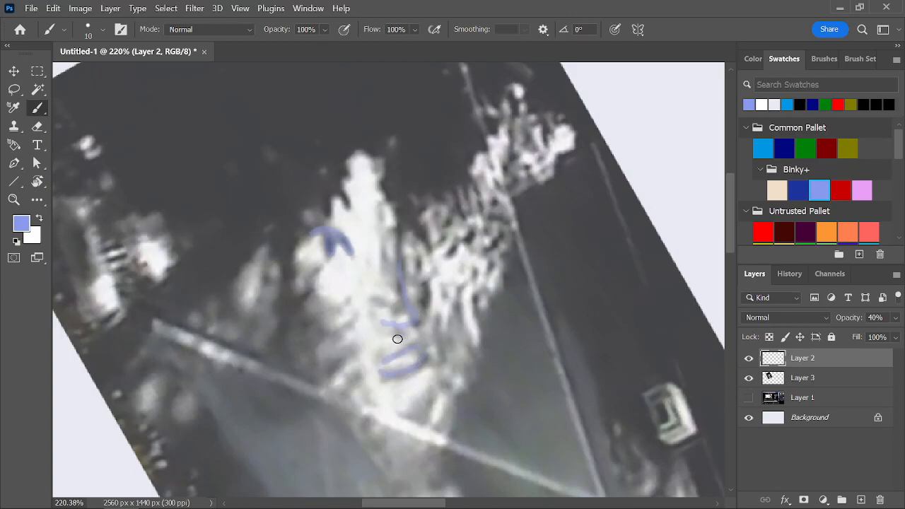
pyautogui.moveTo(398, 339); pyautogui.dragTo(432, 267)
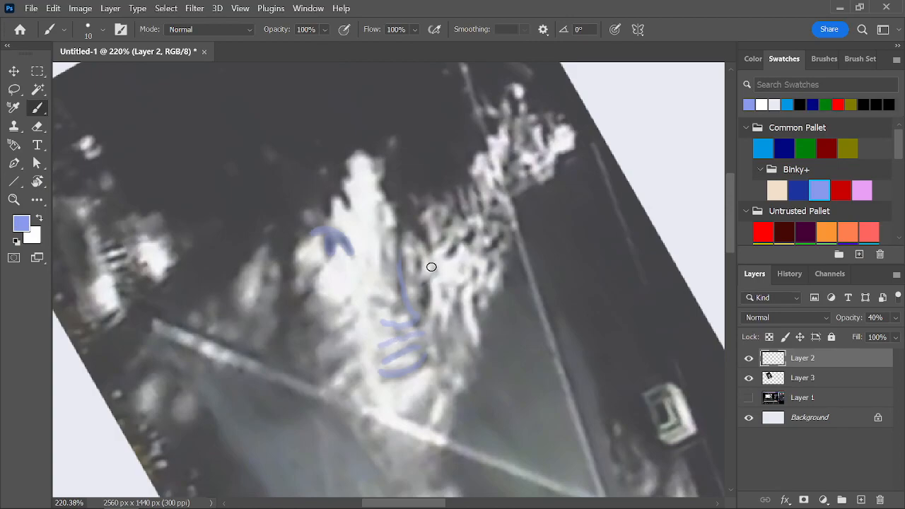
pyautogui.moveTo(432, 266); pyautogui.dragTo(345, 319)
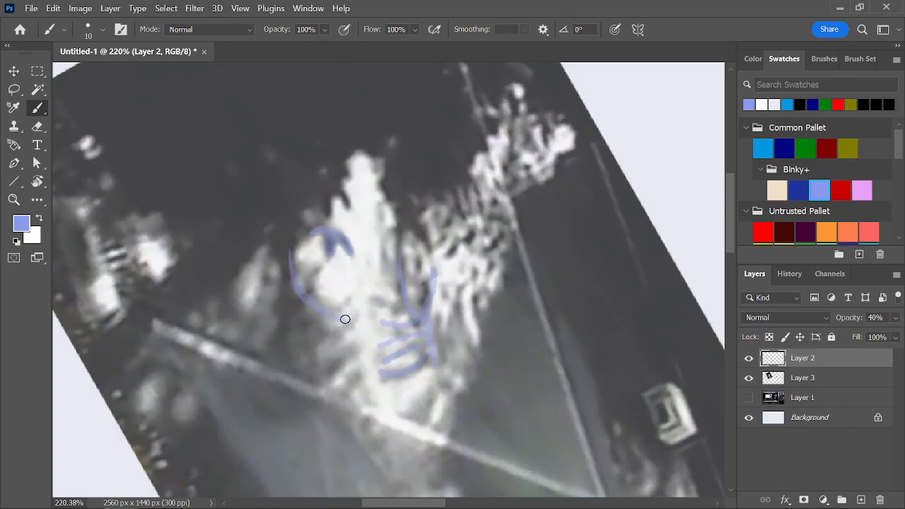
pyautogui.click(748, 378)
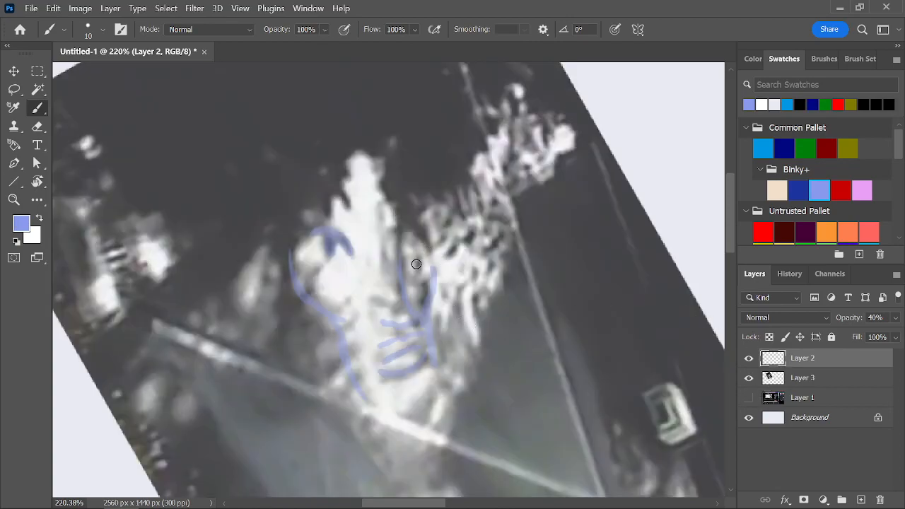
pyautogui.moveTo(428, 259)
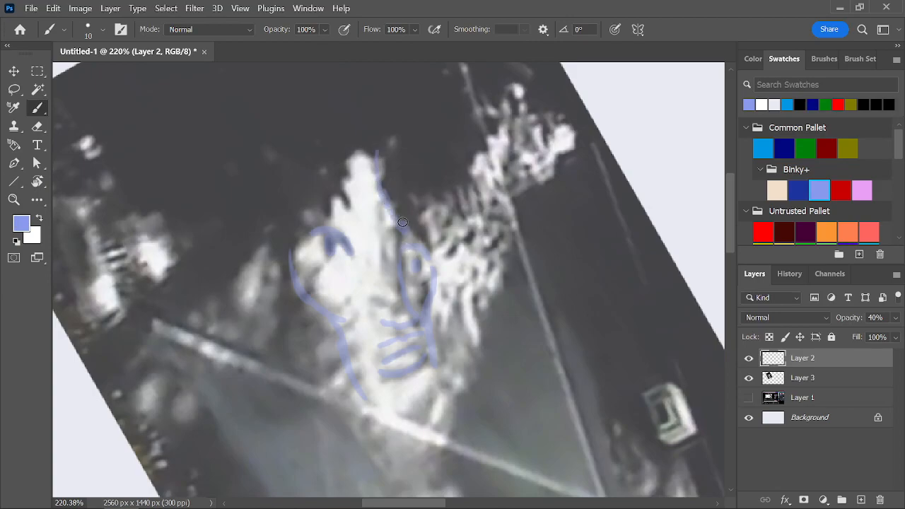
pyautogui.moveTo(396, 219); pyautogui.dragTo(336, 196)
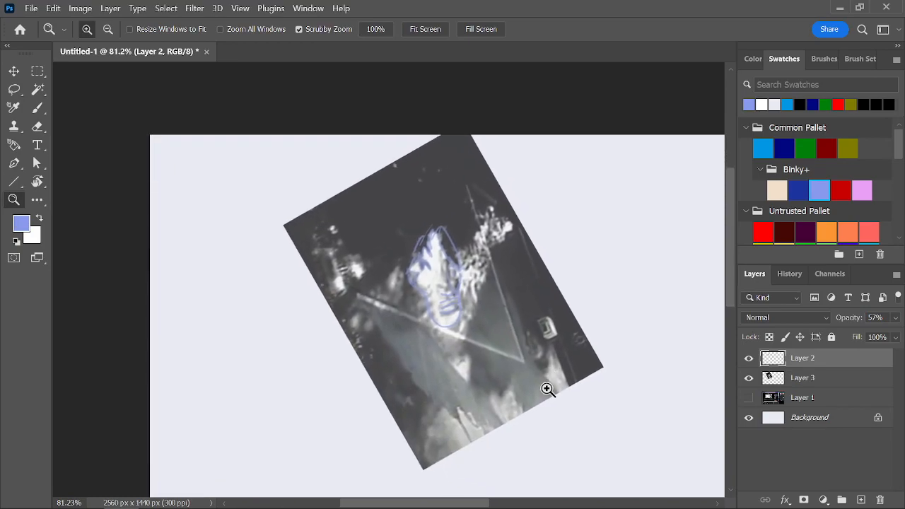
pyautogui.moveTo(557, 382)
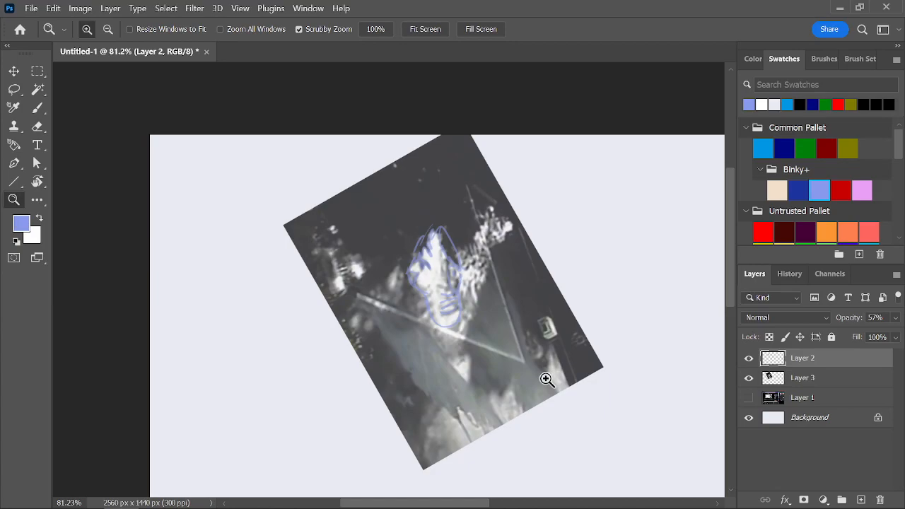
pyautogui.moveTo(544, 399)
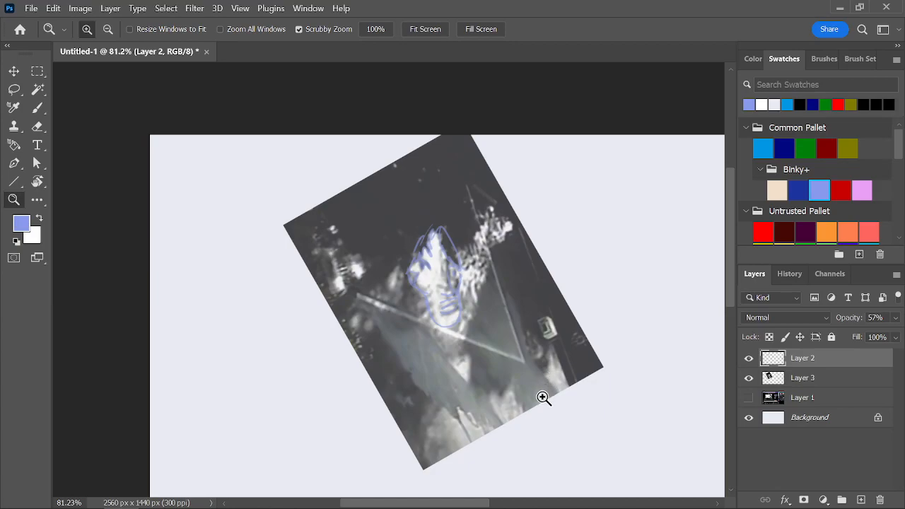
pyautogui.moveTo(542, 395)
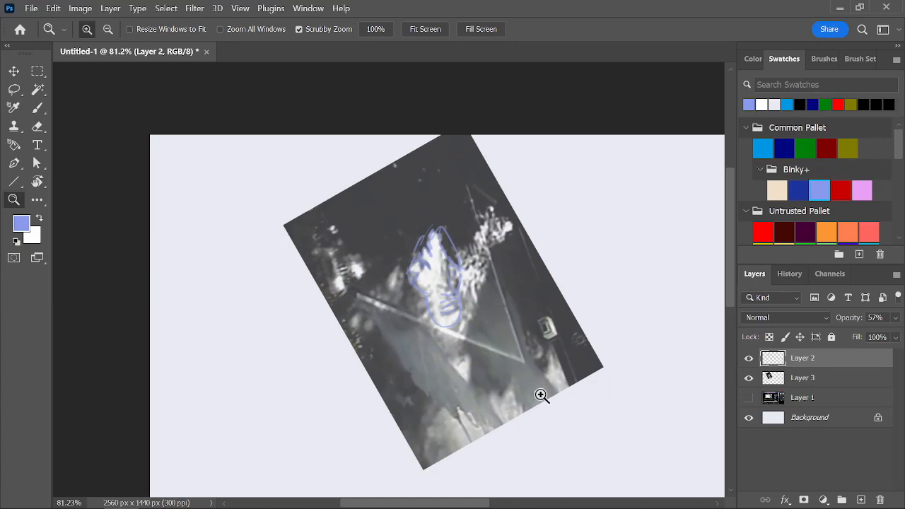
pyautogui.moveTo(547, 386)
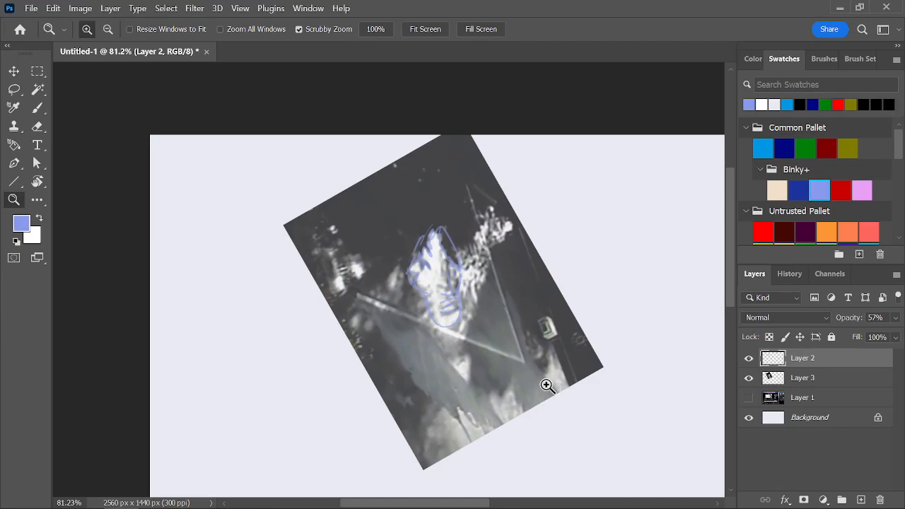